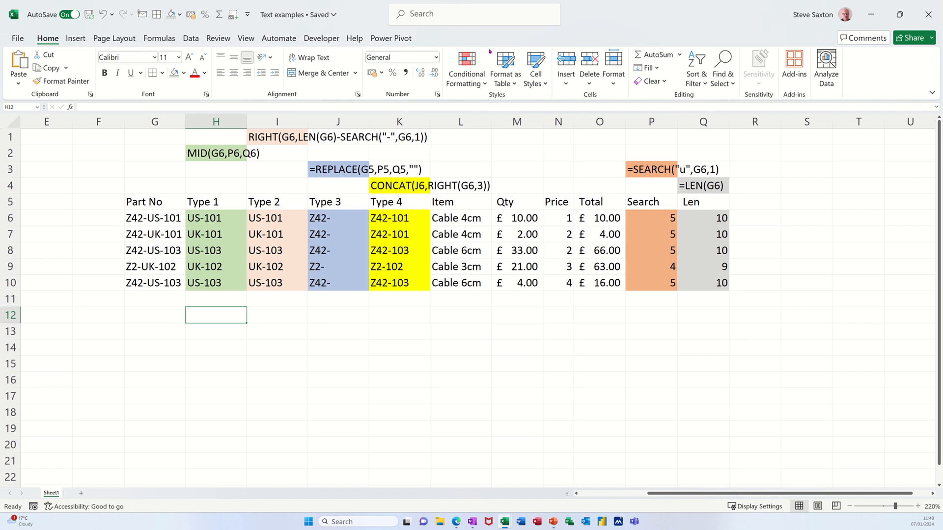
Step: Copy the five part numbers in G6:G10 for pasting below the table
left_click(154, 218)
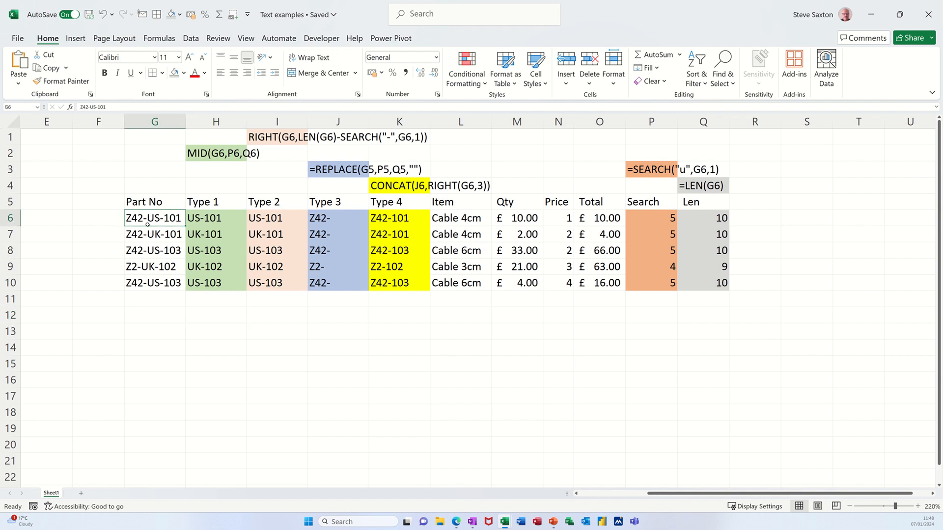
left_click_drag(155, 218, 155, 283)
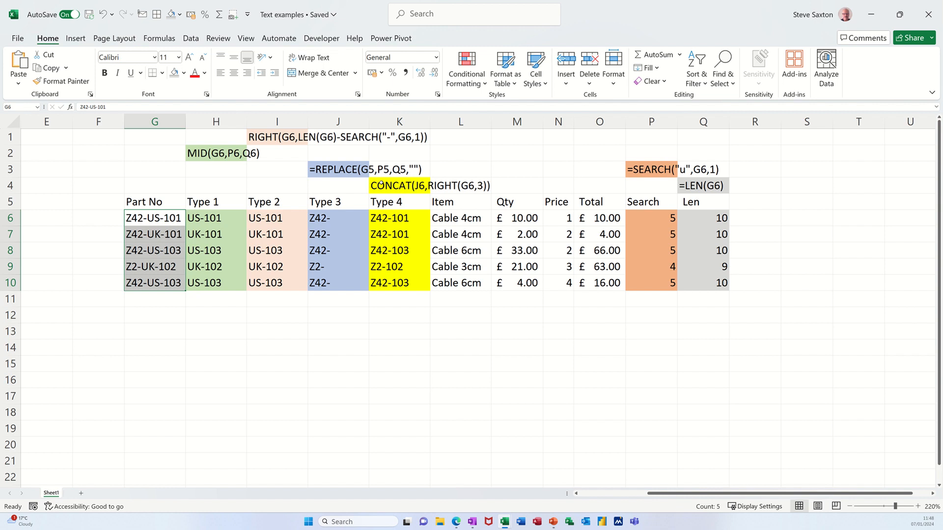
mouse_move(609, 211)
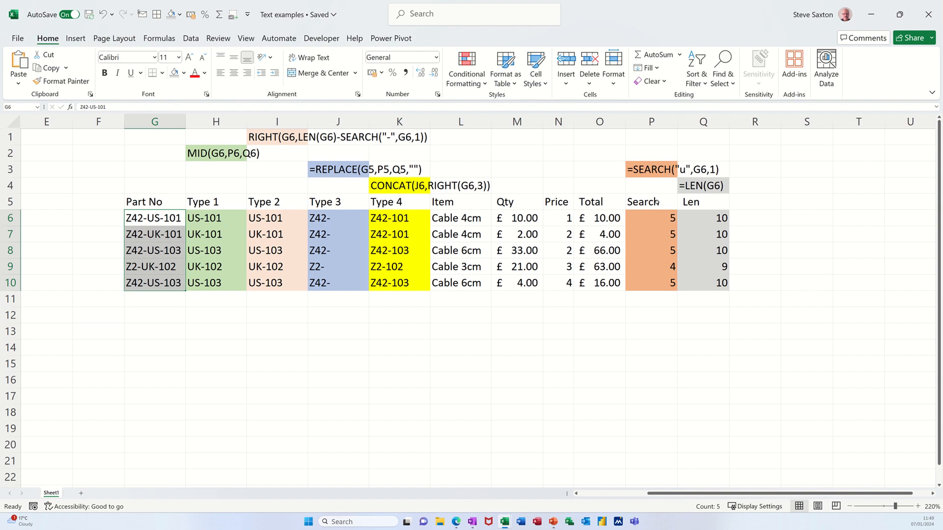
mouse_move(700, 214)
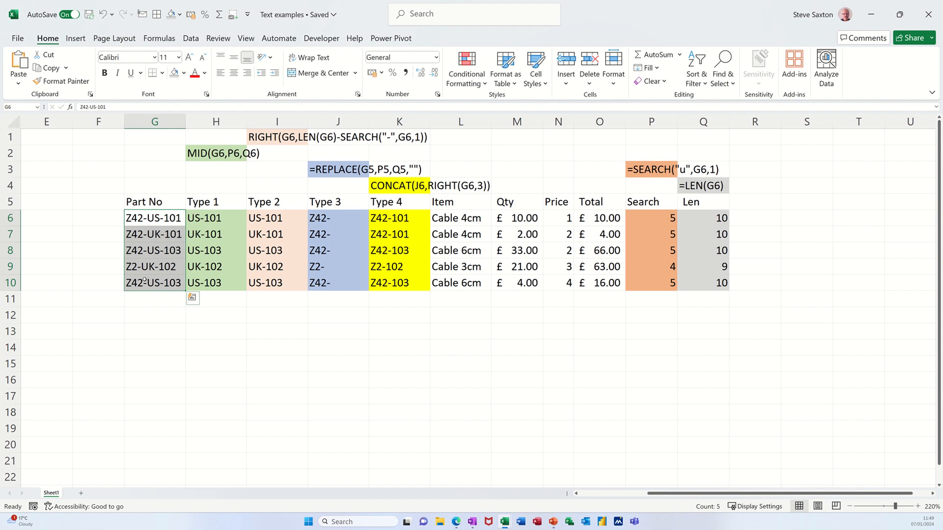
key("ctrl+c")
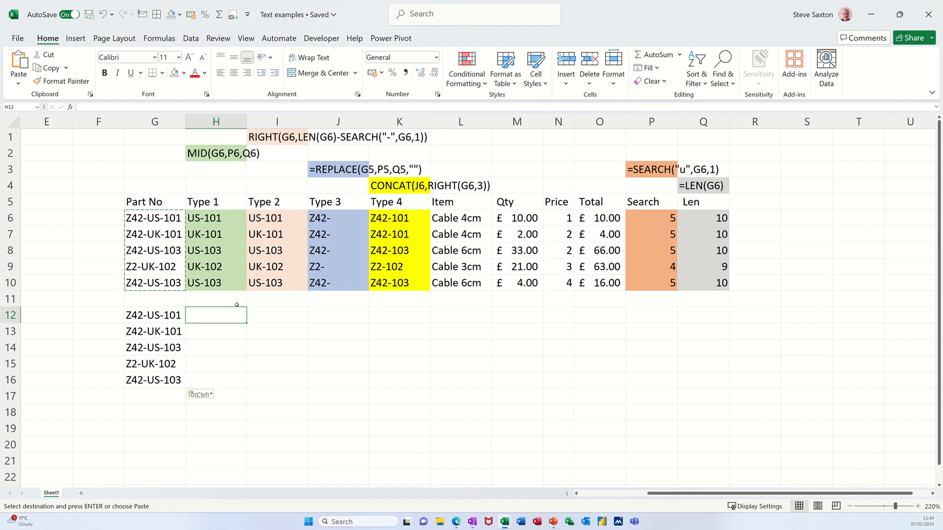
Step: Build =MID(G12,P6,Q6) in H12 to return the type code US-101
type("=mid")
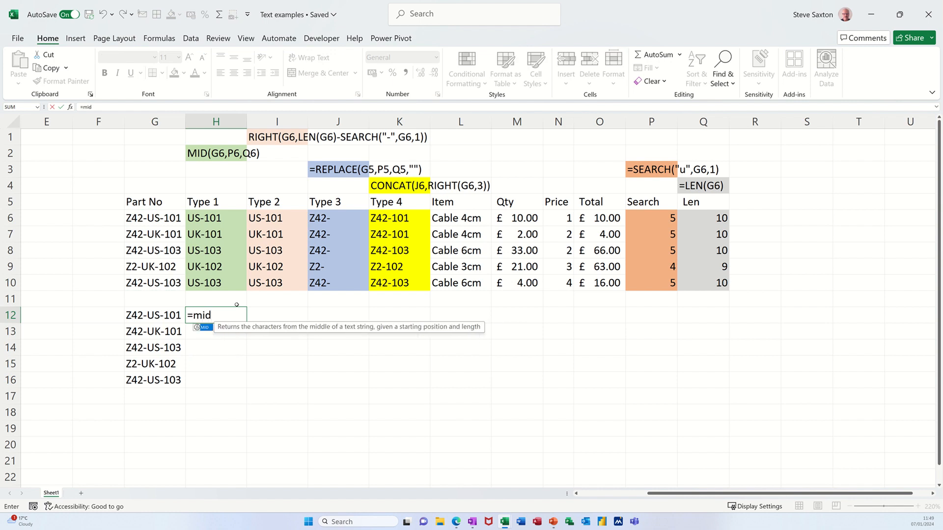
type("(")
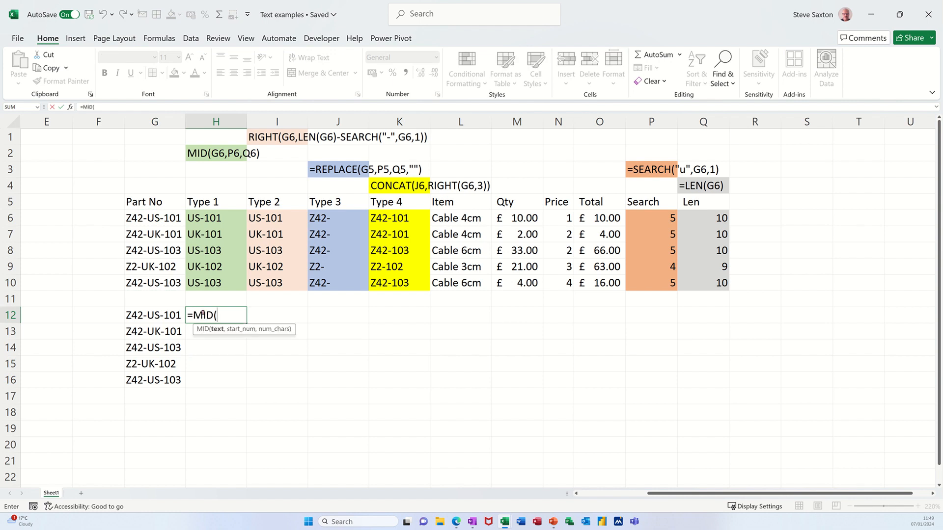
left_click(154, 316)
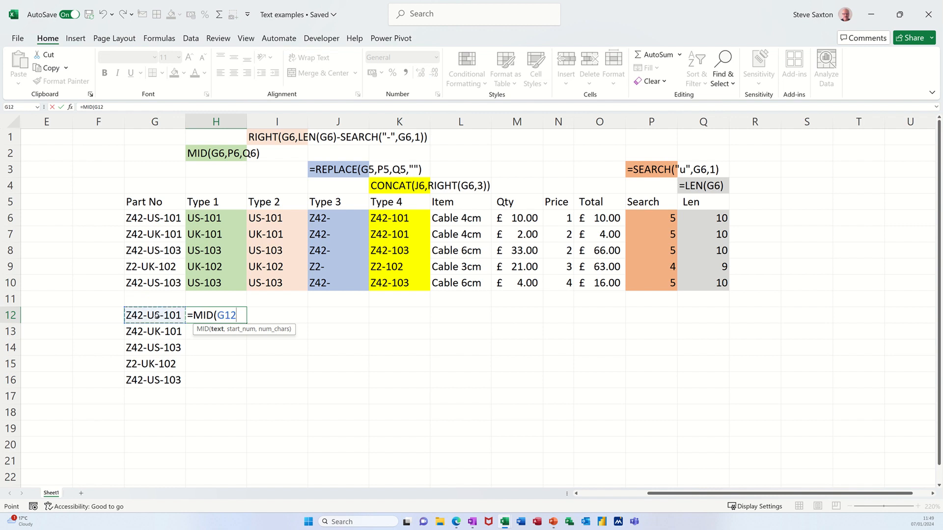
type(",")
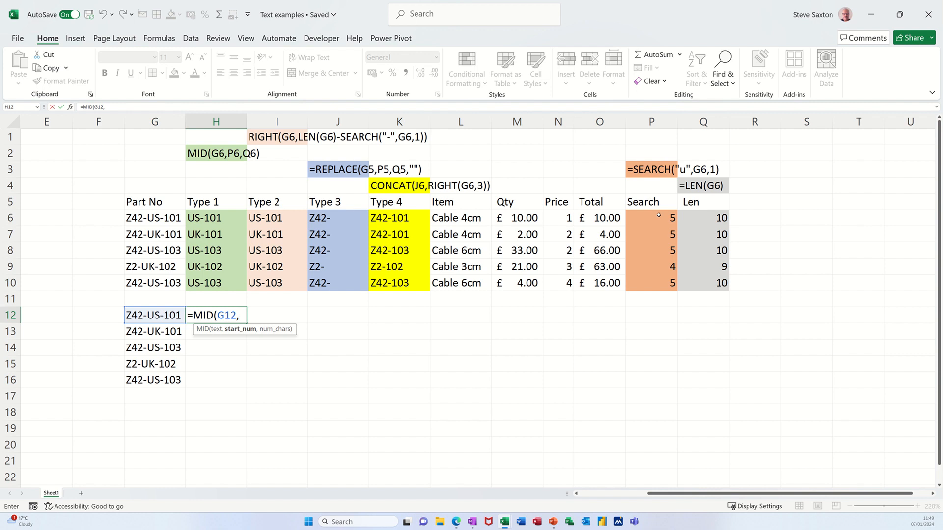
left_click(650, 218)
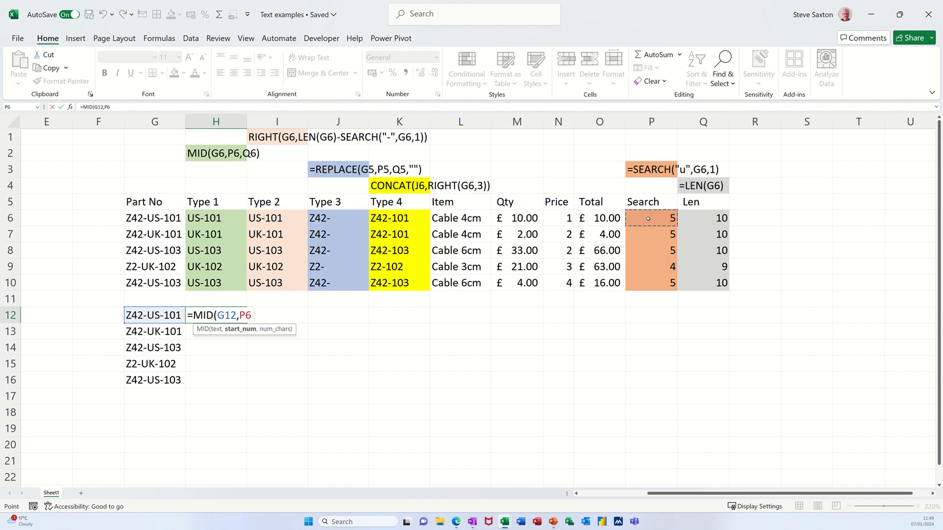
type(",Q6)")
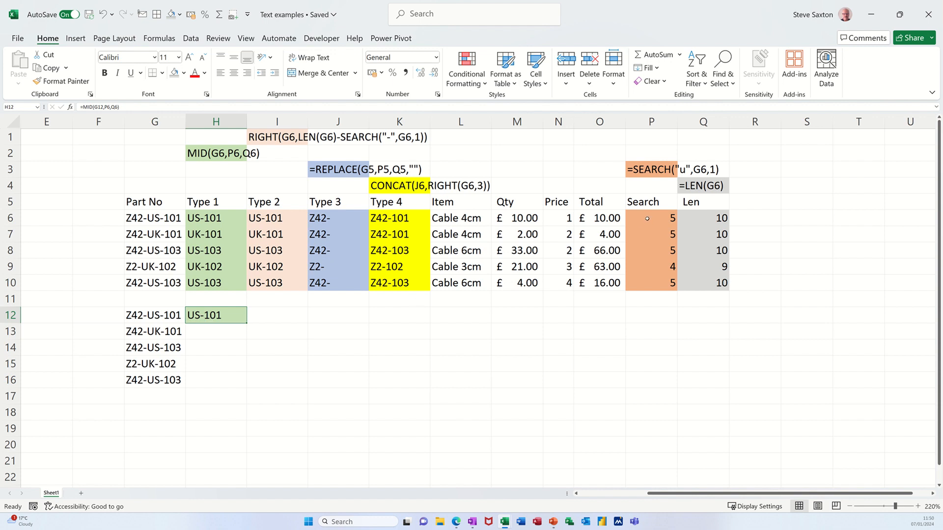
left_click(650, 218)
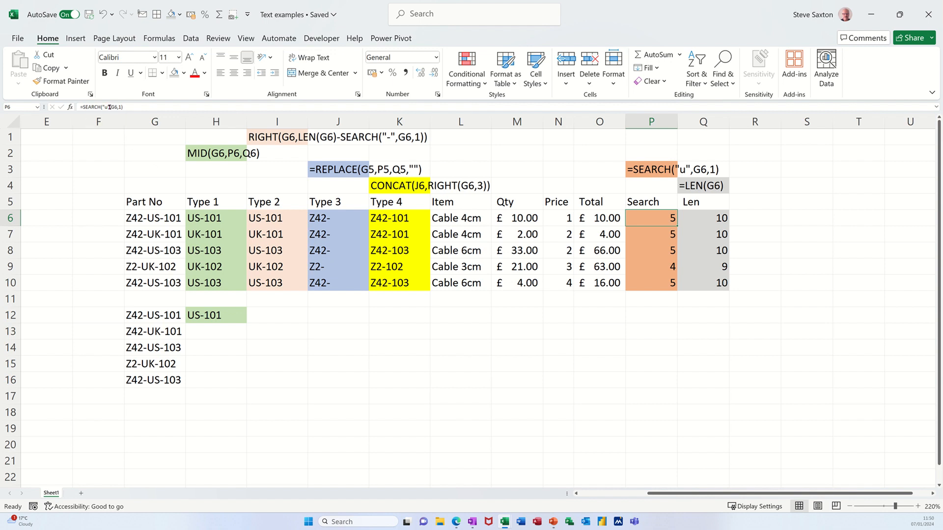
mouse_move(111, 107)
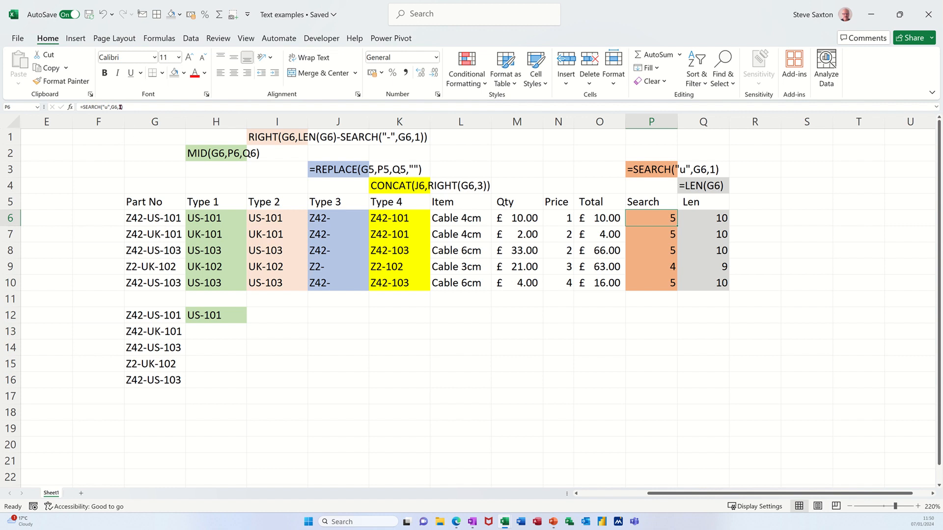
double_click(650, 218)
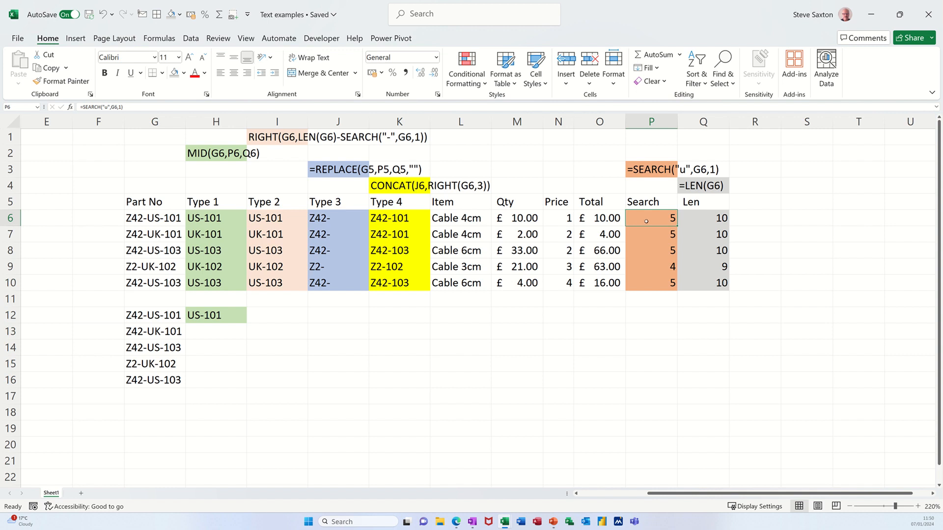
mouse_move(144, 213)
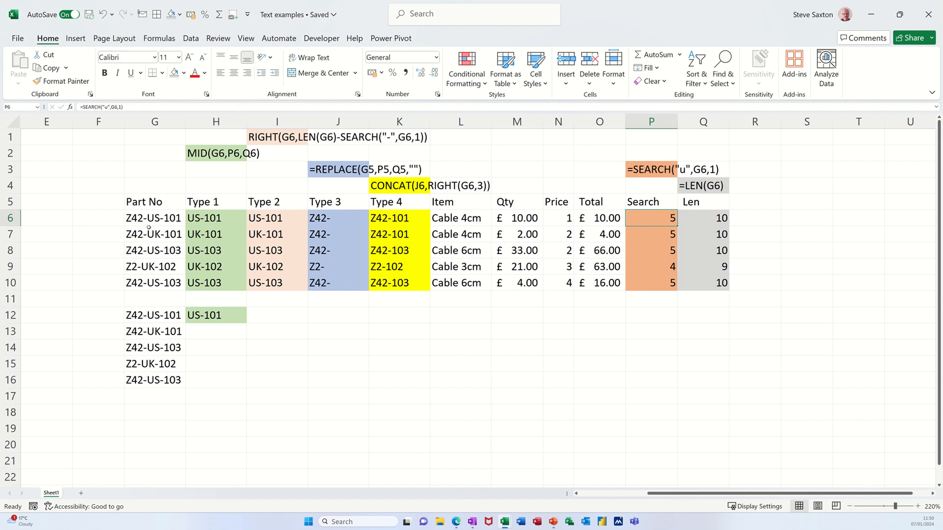
left_click(215, 315)
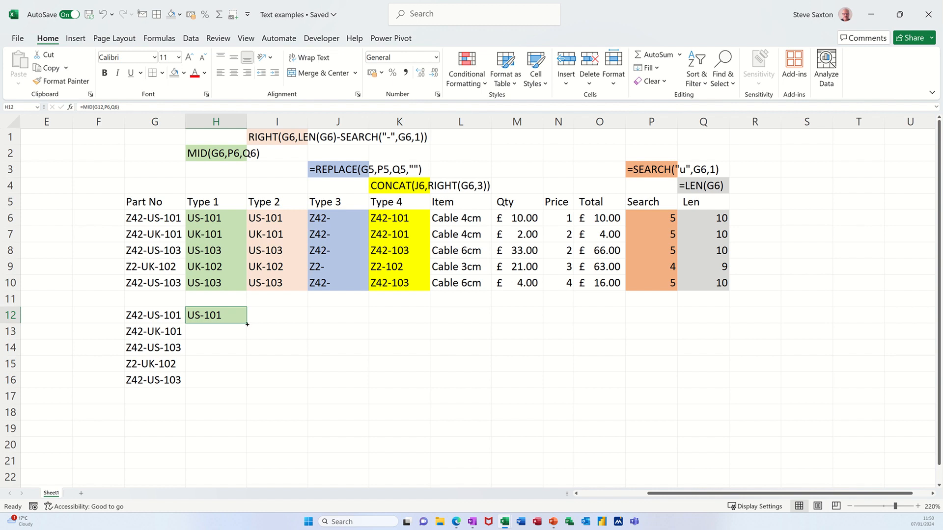
Step: Fill the MID formula from H12 down to H16 for all five part numbers
left_click_drag(245, 324, 245, 390)
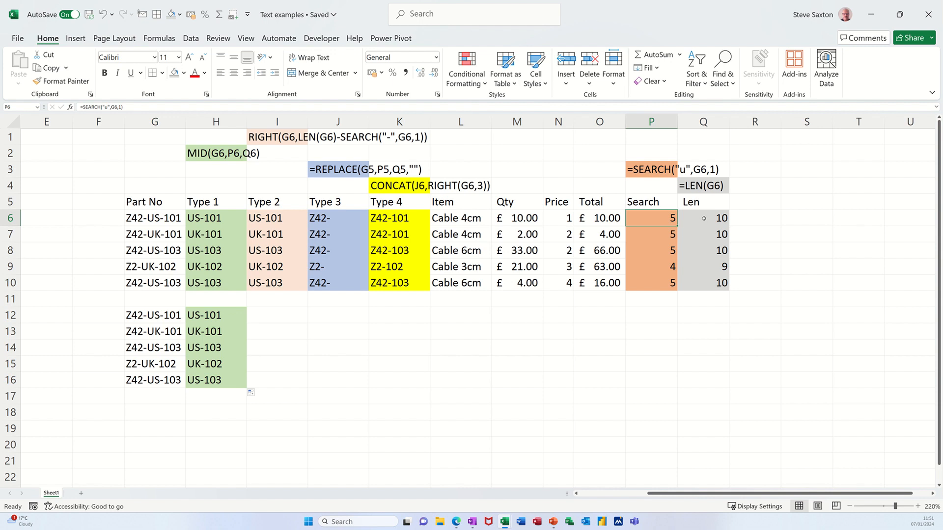
left_click(703, 218)
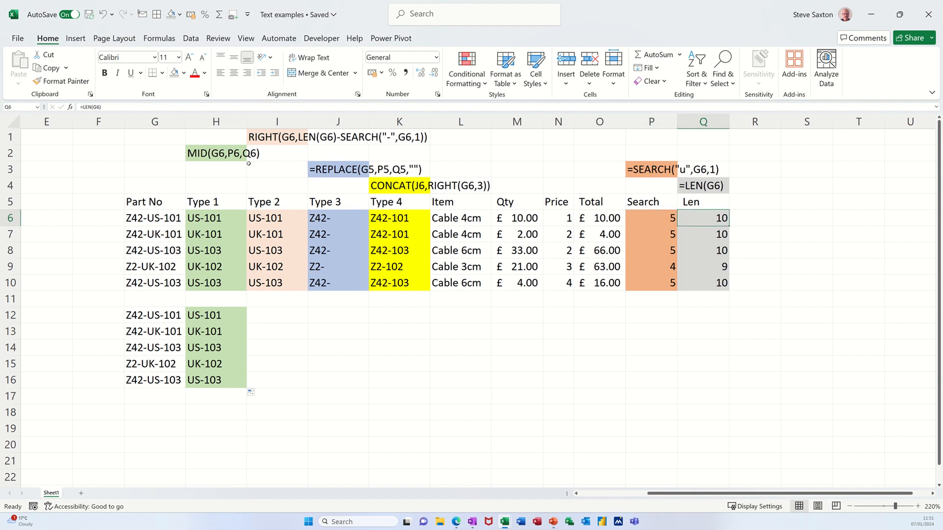
mouse_move(93, 107)
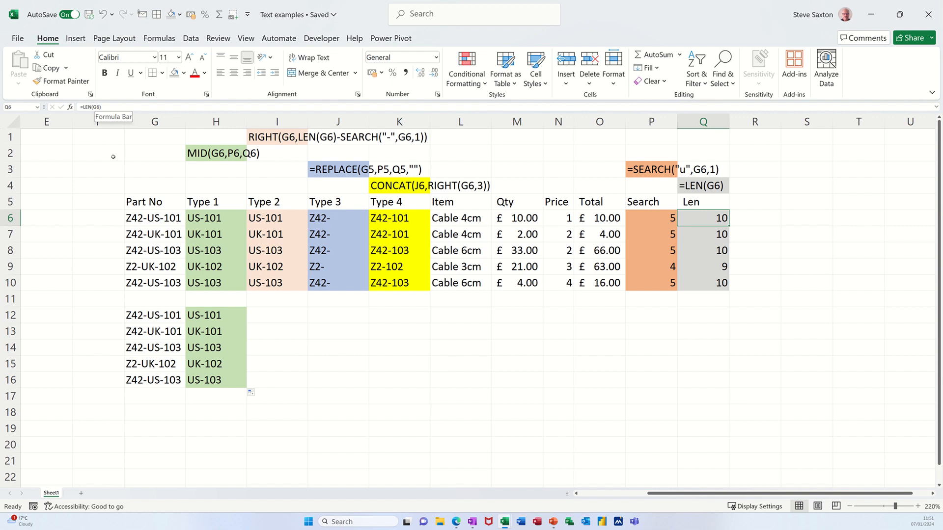
mouse_move(137, 224)
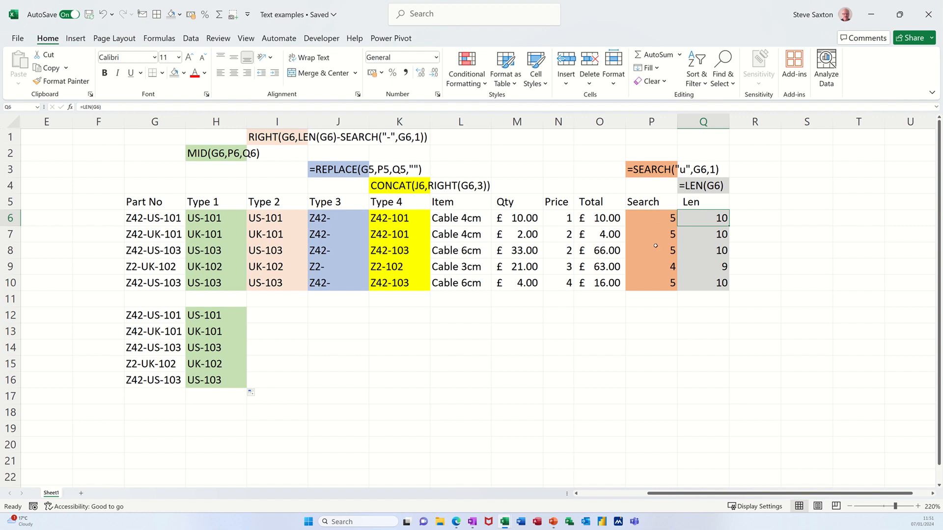
mouse_move(260, 319)
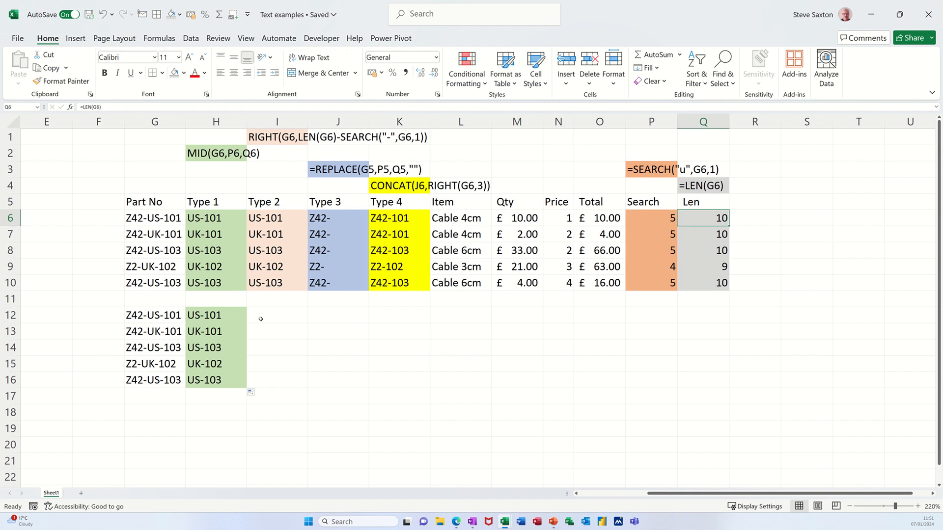
left_click(277, 315)
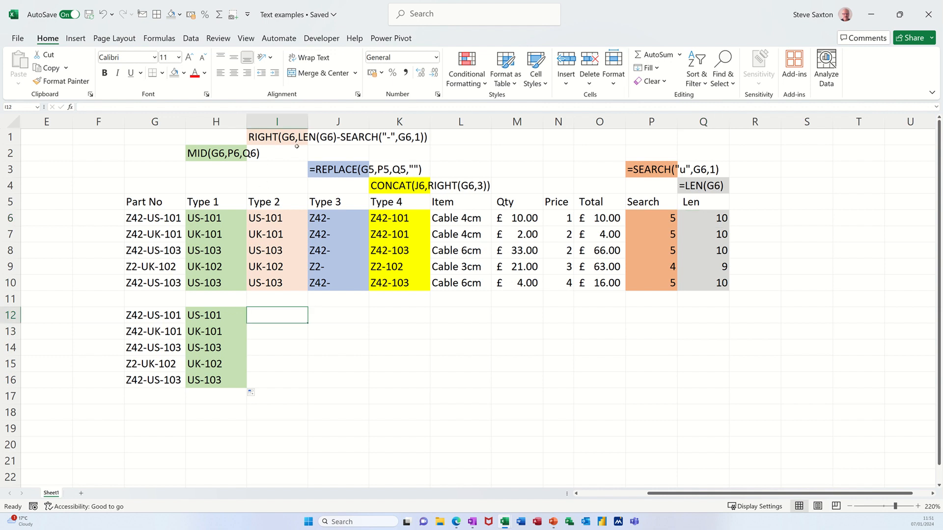
mouse_move(389, 316)
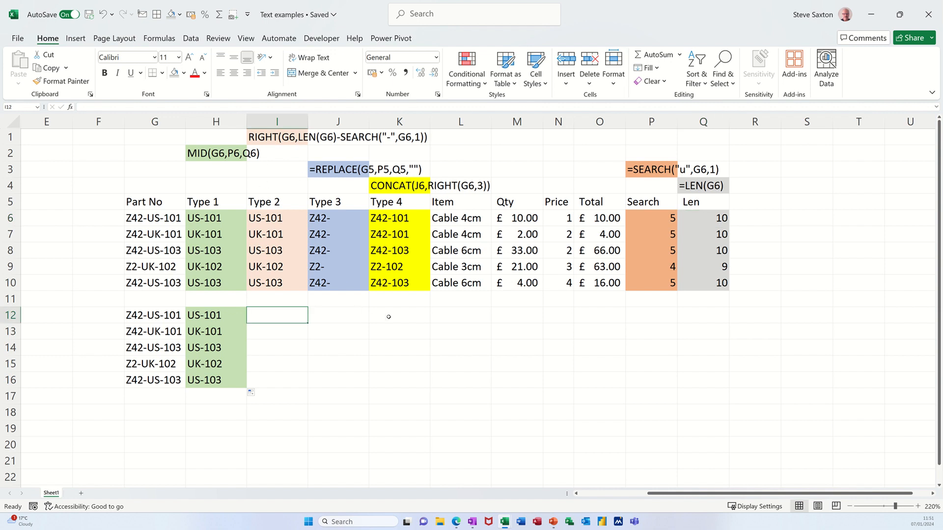
Step: Enter =RIGHT(G12,4) in K12, giving the last four characters -101
left_click(399, 314)
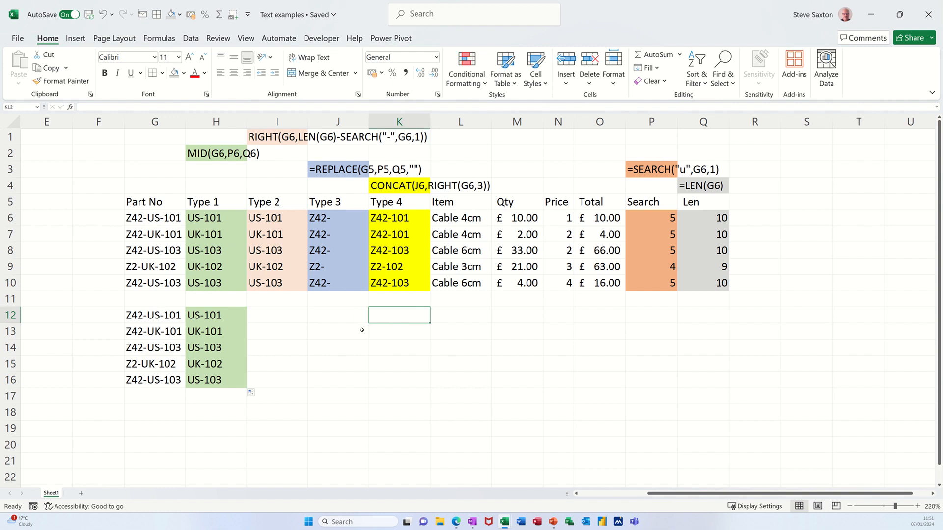
type("=ri")
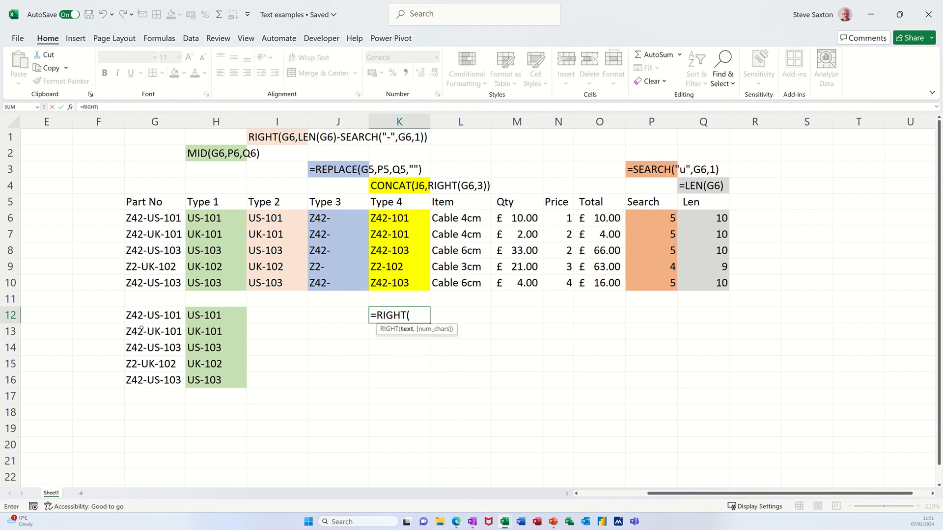
left_click(154, 315)
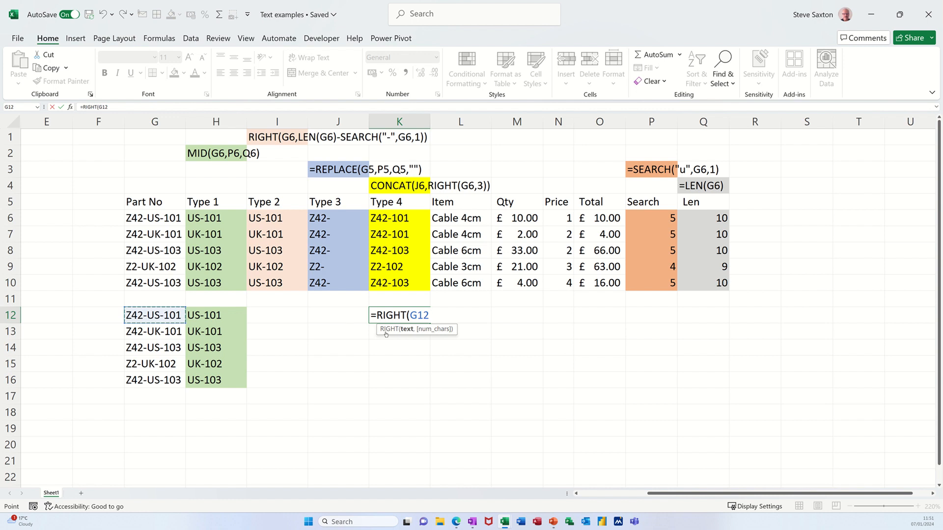
type(",")
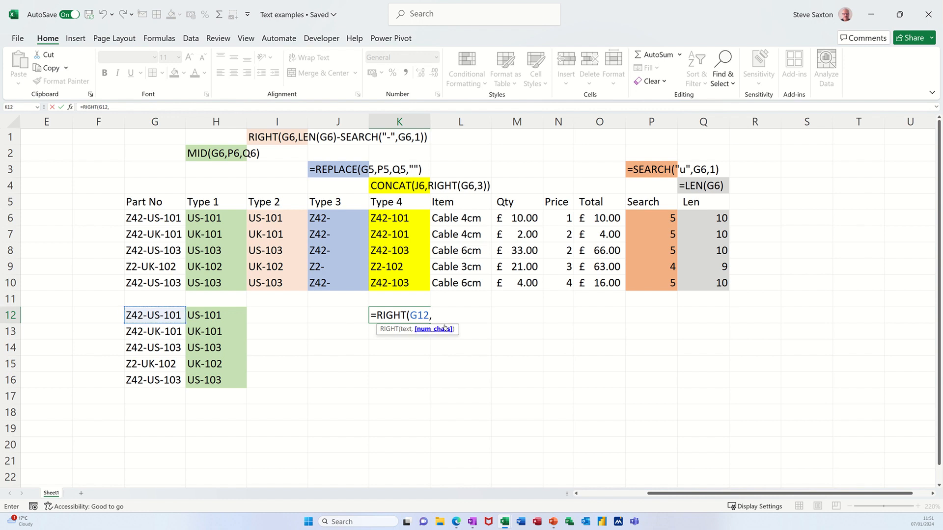
type("4)")
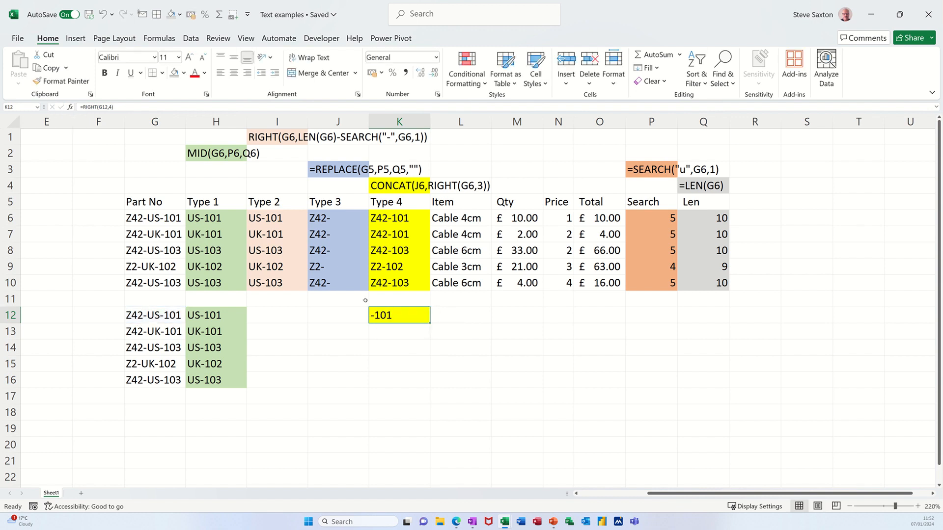
mouse_move(371, 317)
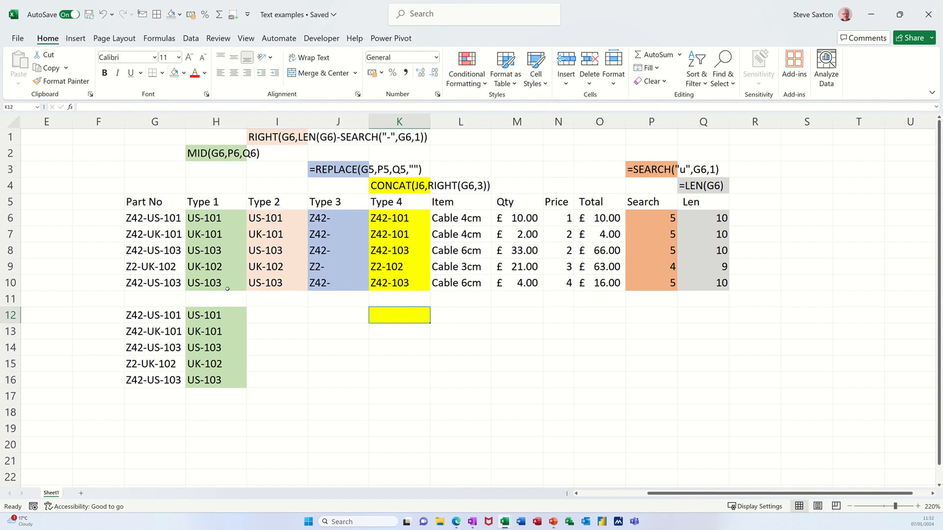
Step: Start I12 as =RIGHT(G12,LEN(G12) measuring the part number's length
left_click(277, 314)
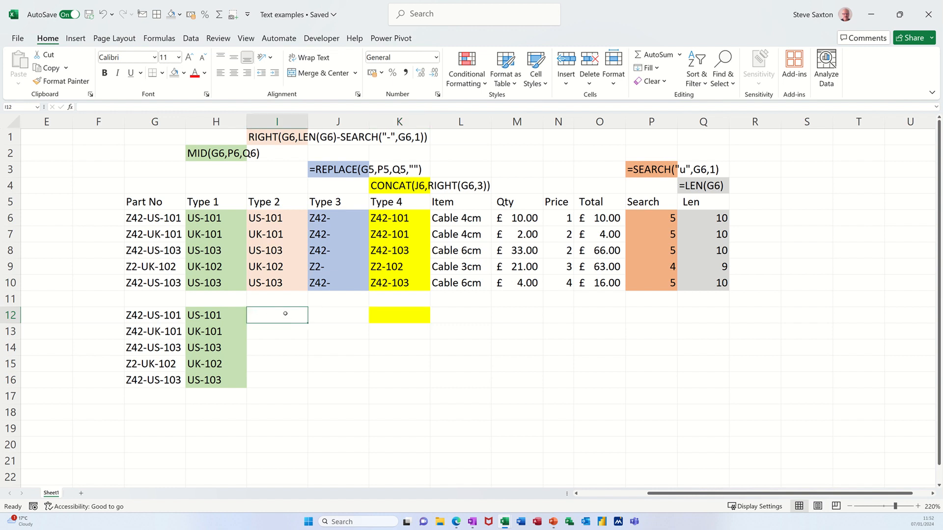
type("=")
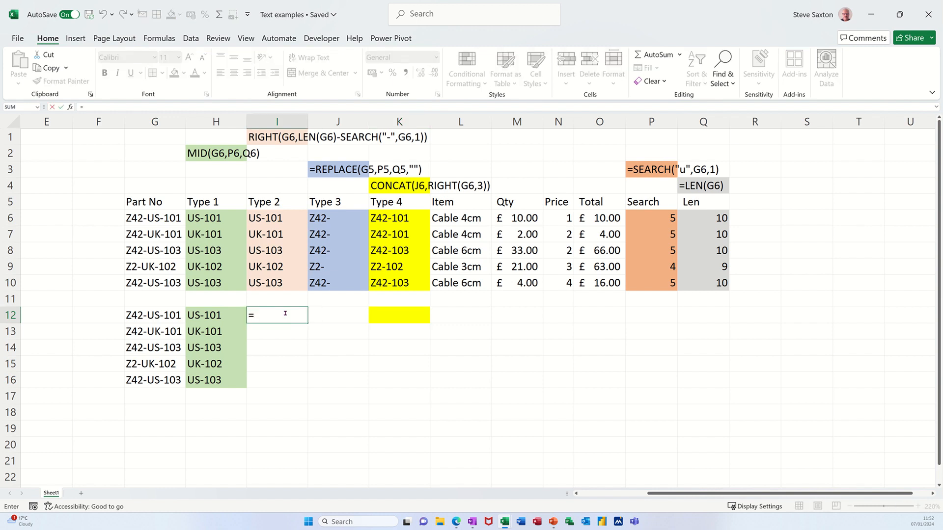
type("RIGHT(G12")
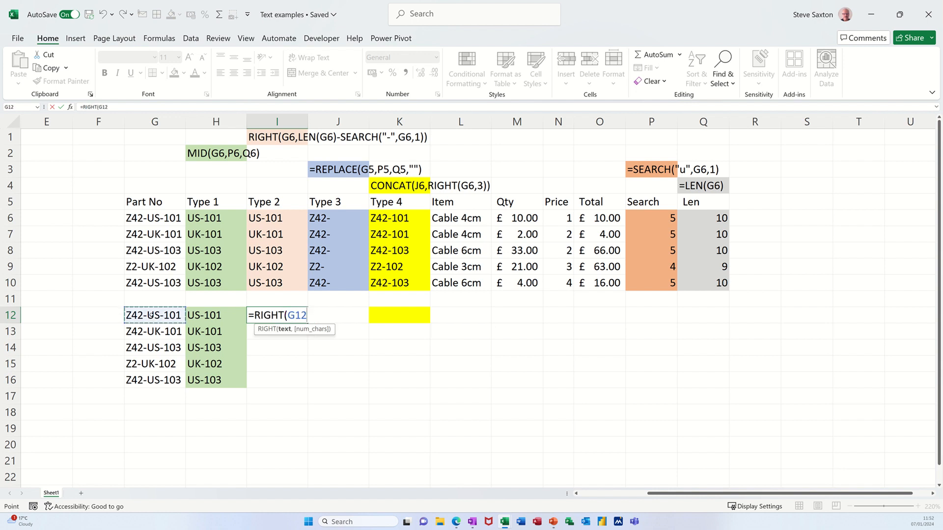
type(",")
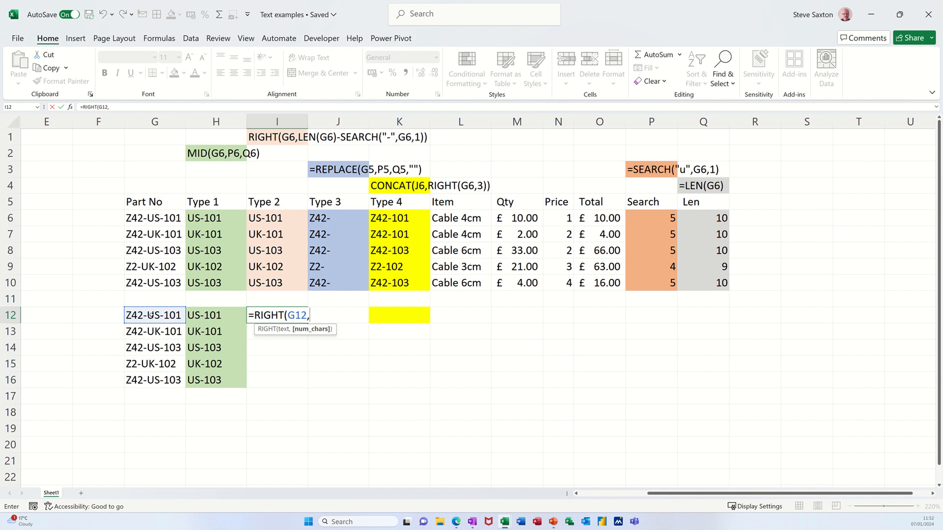
type("LEN(")
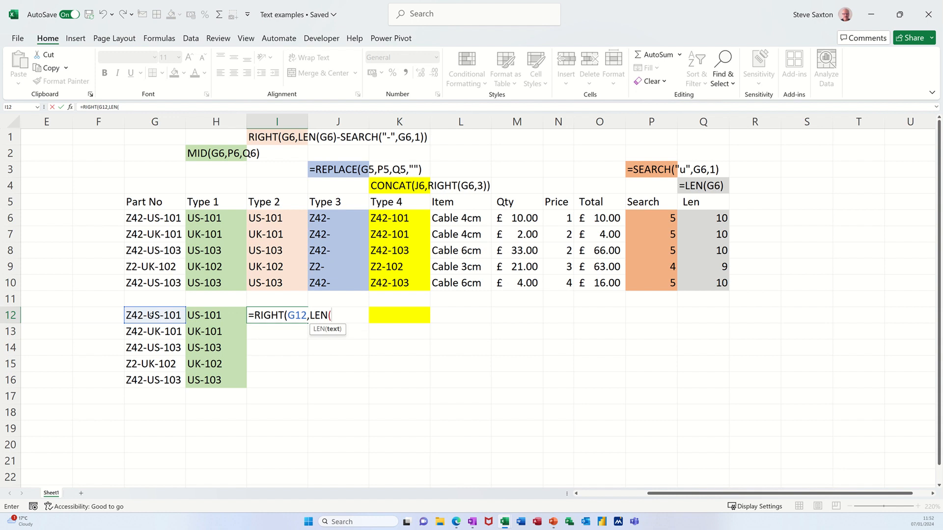
left_click(154, 315)
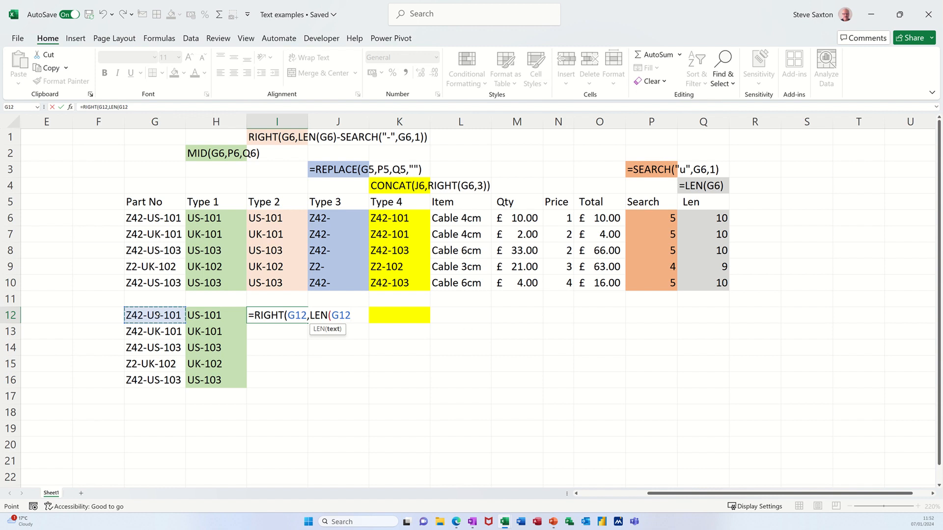
type(")")
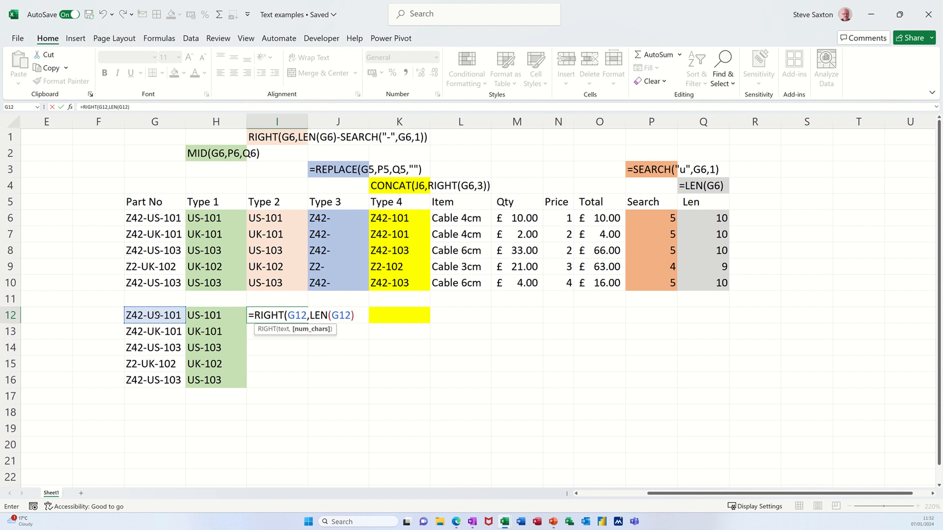
Step: Subtract SEARCH("-",G12,1) so I12 returns the text after the hyphen, US-101
type("-s")
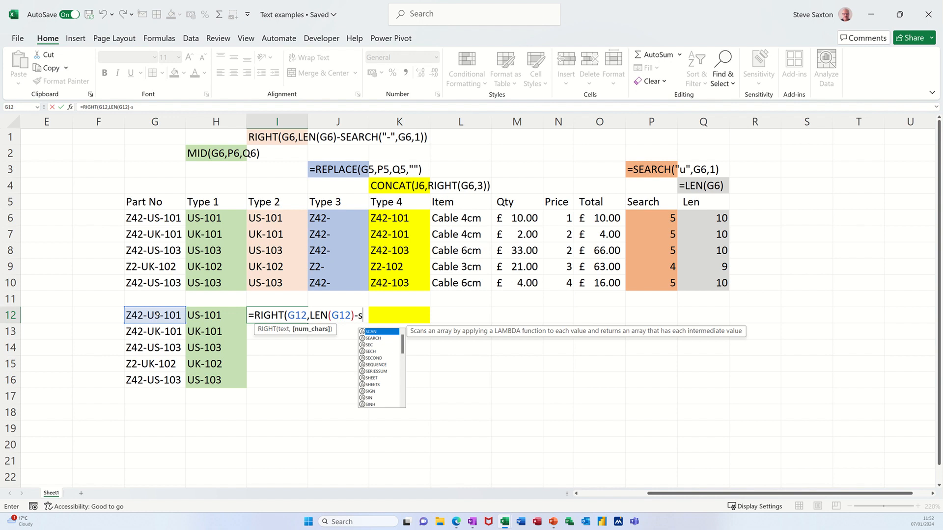
type("EARCH(")
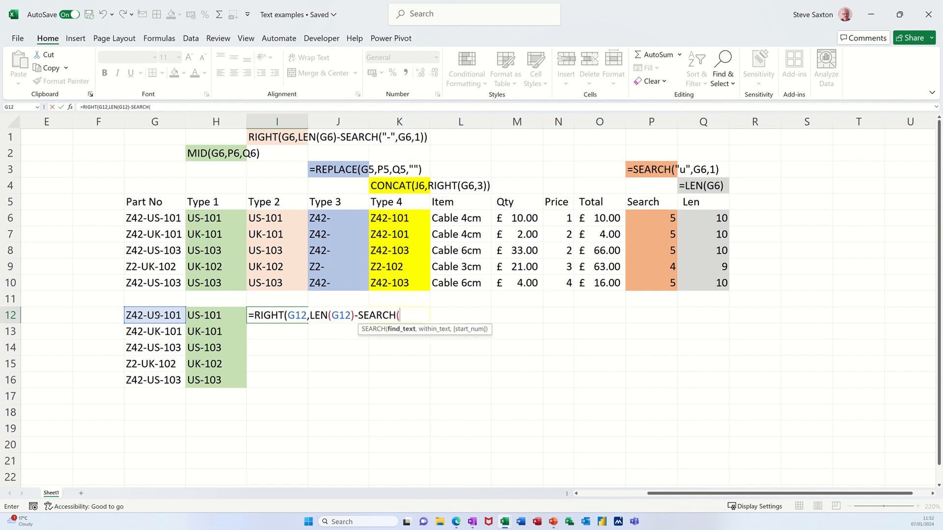
type("\"")
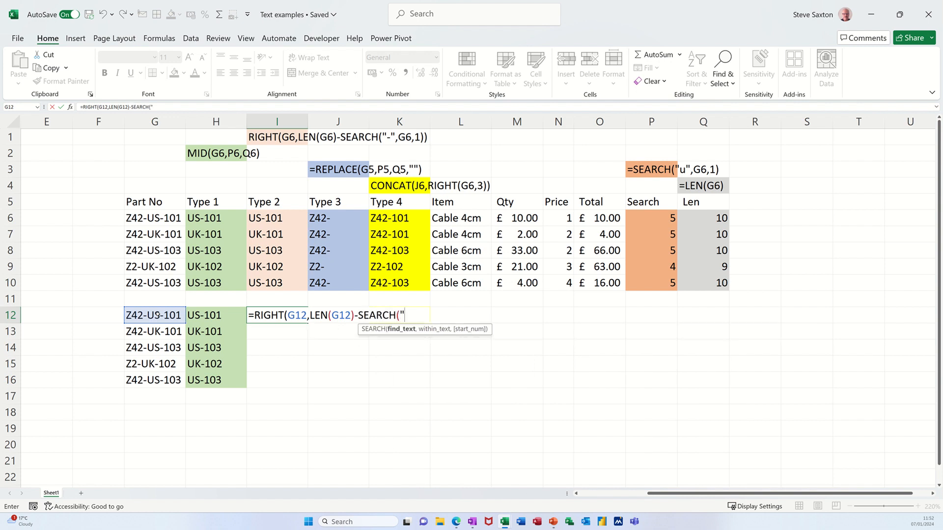
type("-\"")
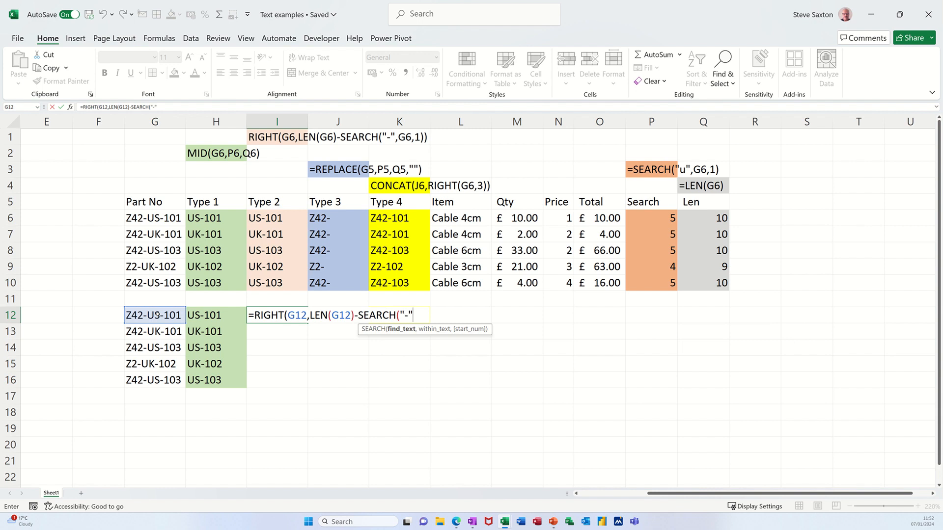
left_click(154, 316)
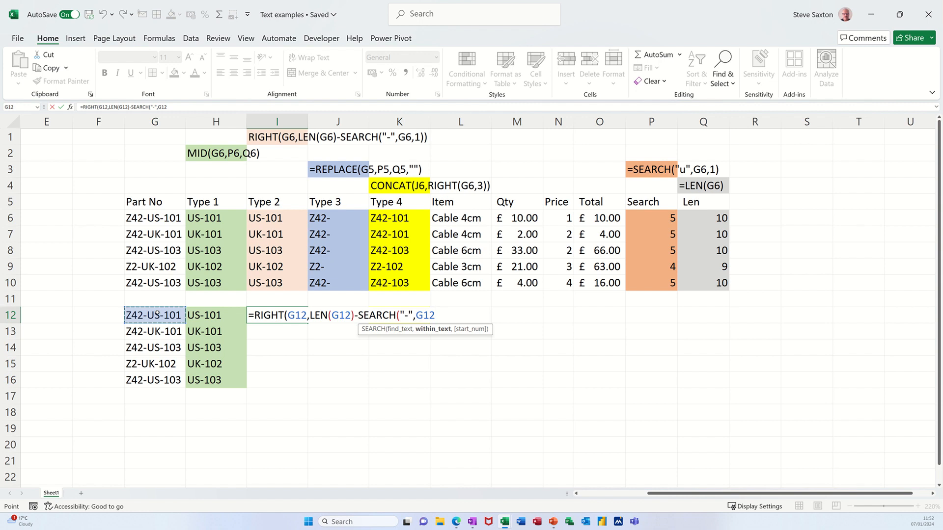
type(",")
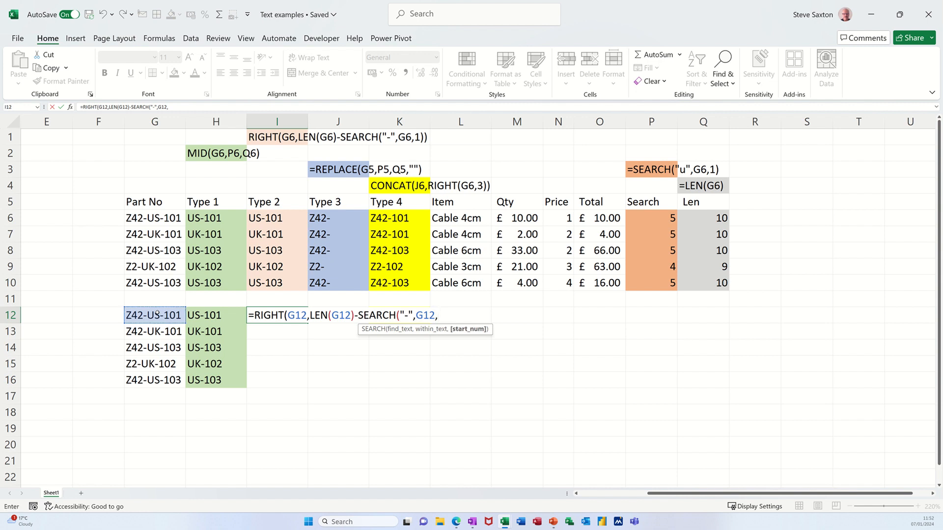
type("1))")
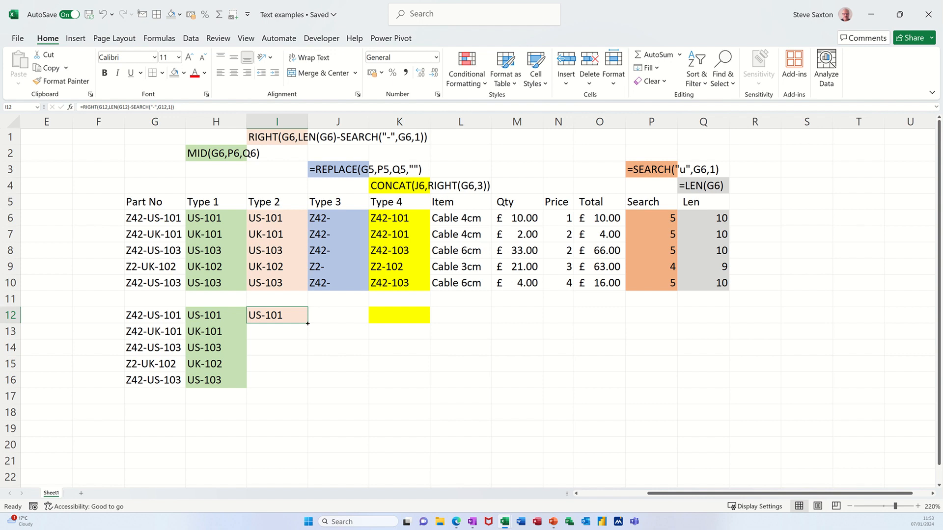
Step: Fill the I12 RIGHT/LEN/SEARCH formula down through I16
left_click_drag(308, 323, 289, 388)
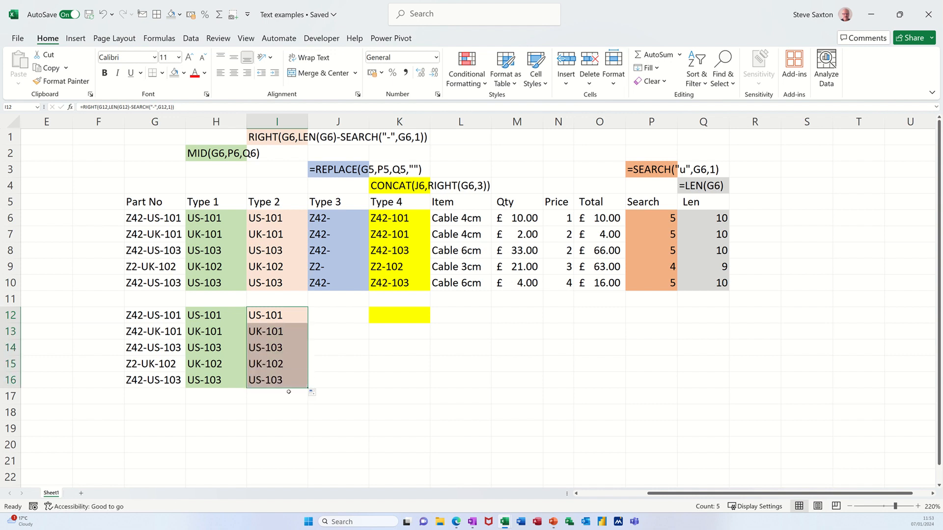
mouse_move(286, 307)
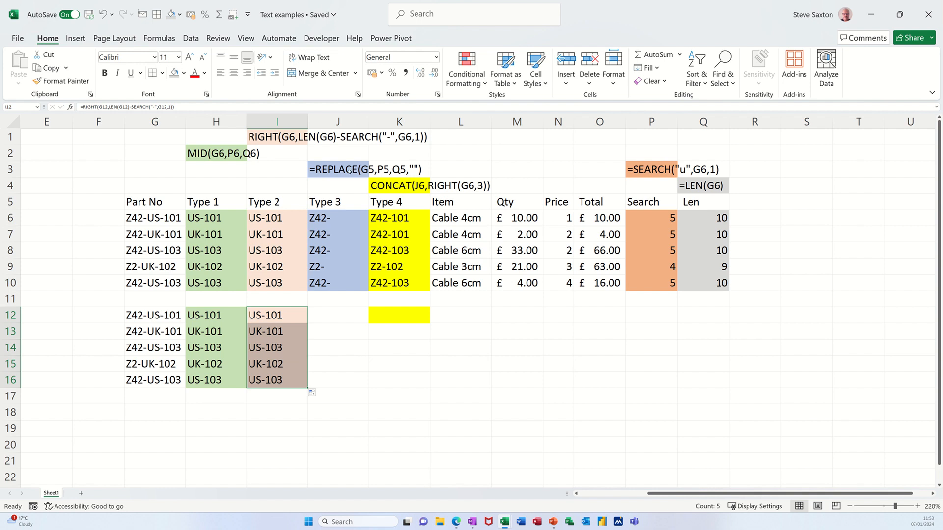
mouse_move(348, 217)
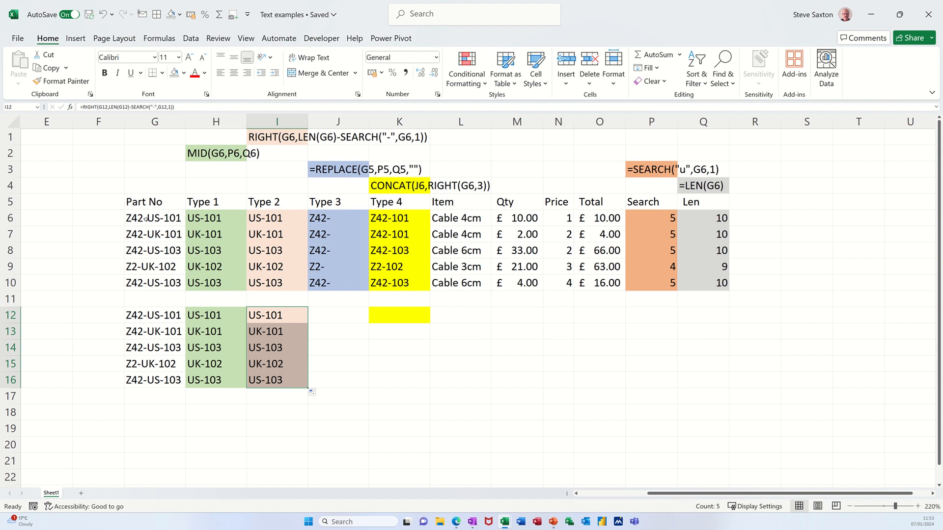
mouse_move(339, 217)
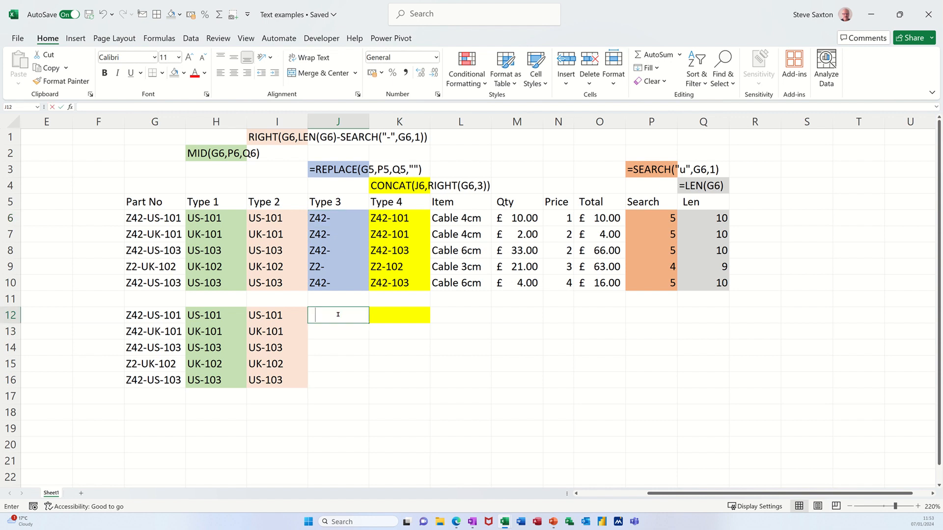
Step: Enter =REPLACE(G12,P6,Q6,"") in J12, leaving the prefix Z42-
type("=REPLACE(")
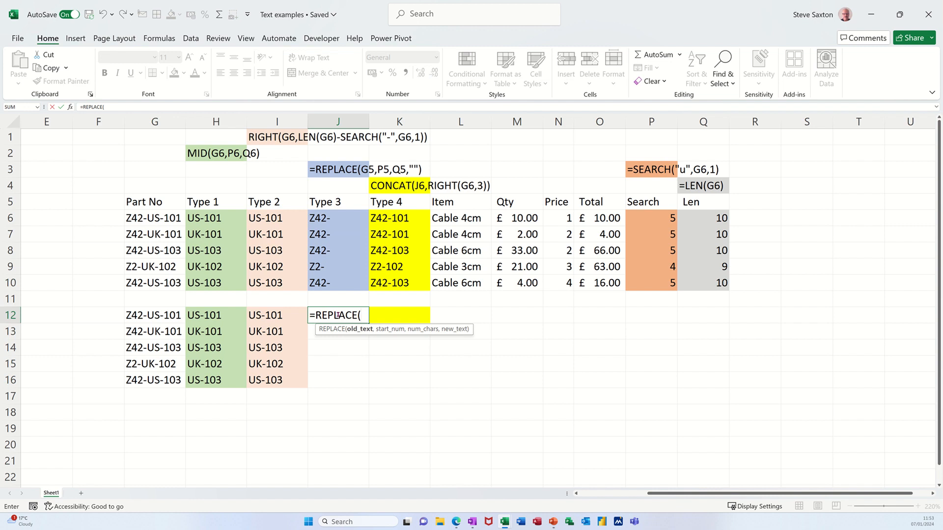
left_click(154, 314)
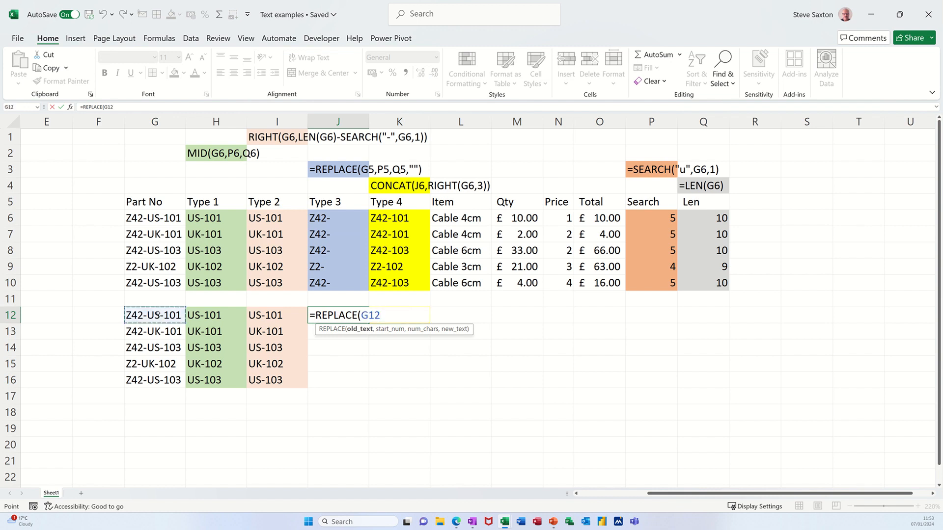
type(",")
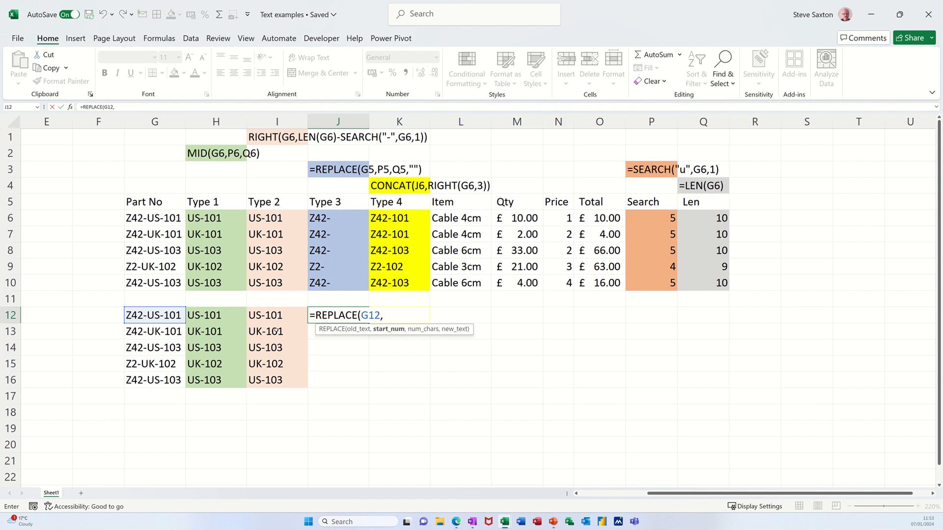
mouse_move(488, 330)
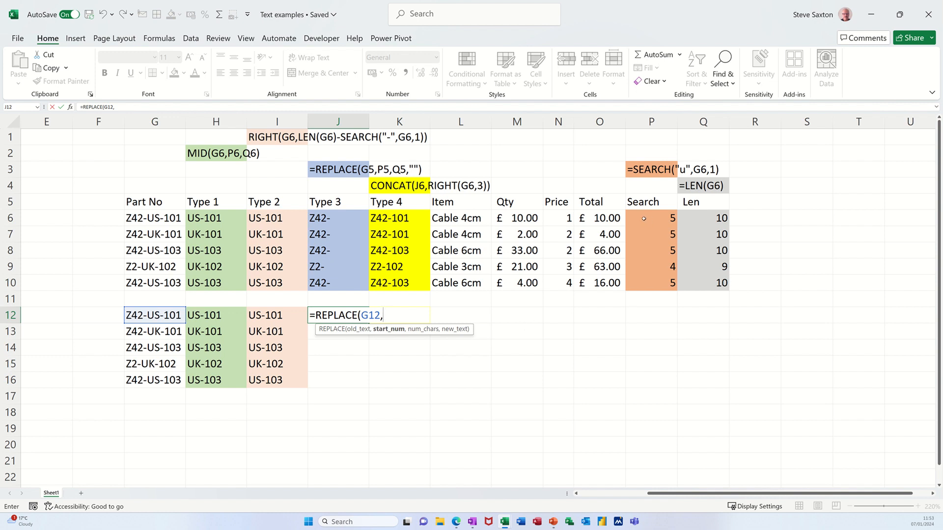
left_click(651, 218)
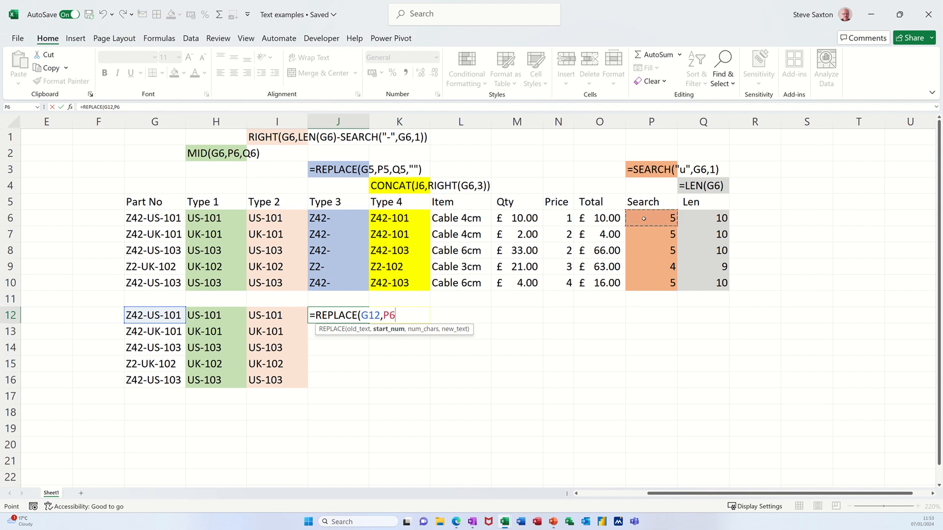
type(",")
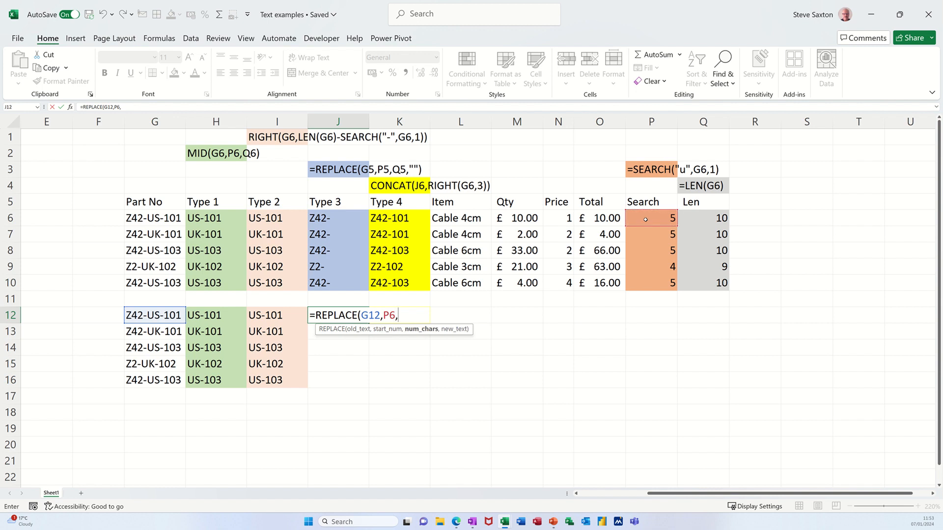
mouse_move(706, 218)
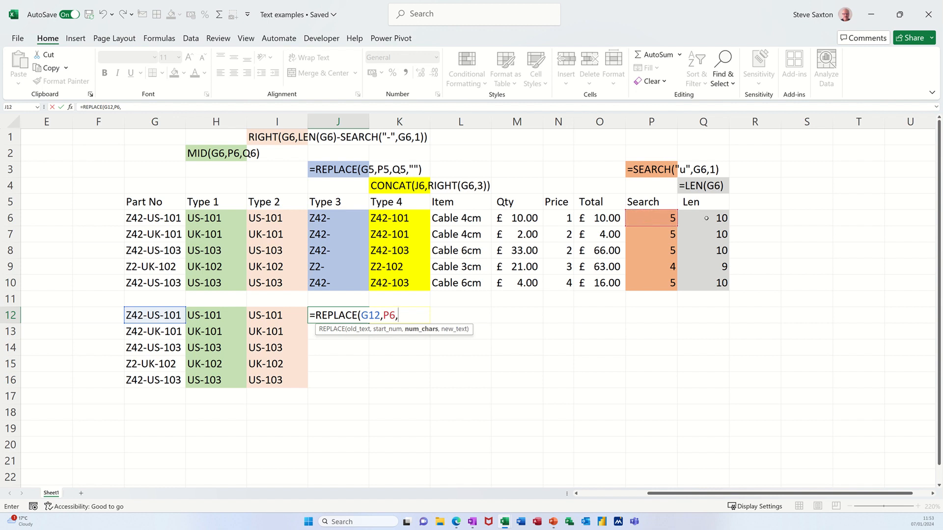
left_click(702, 218)
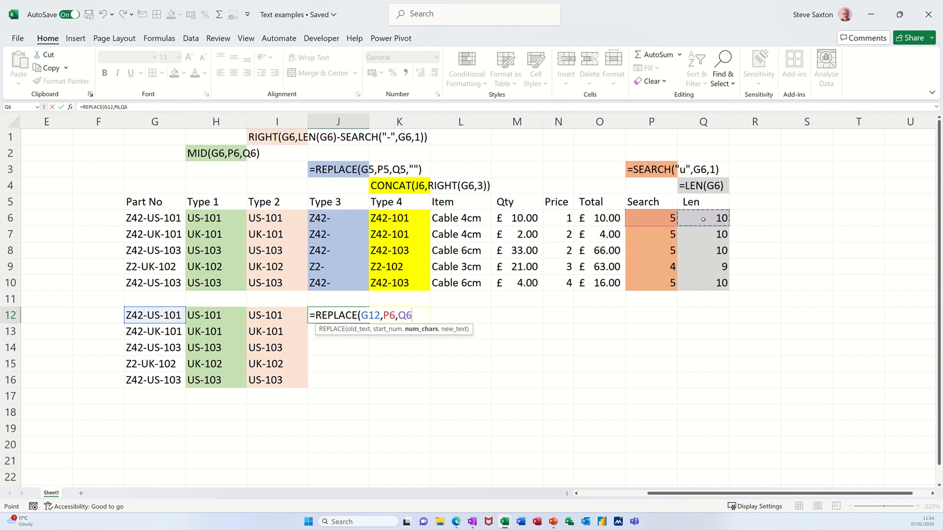
type(",")
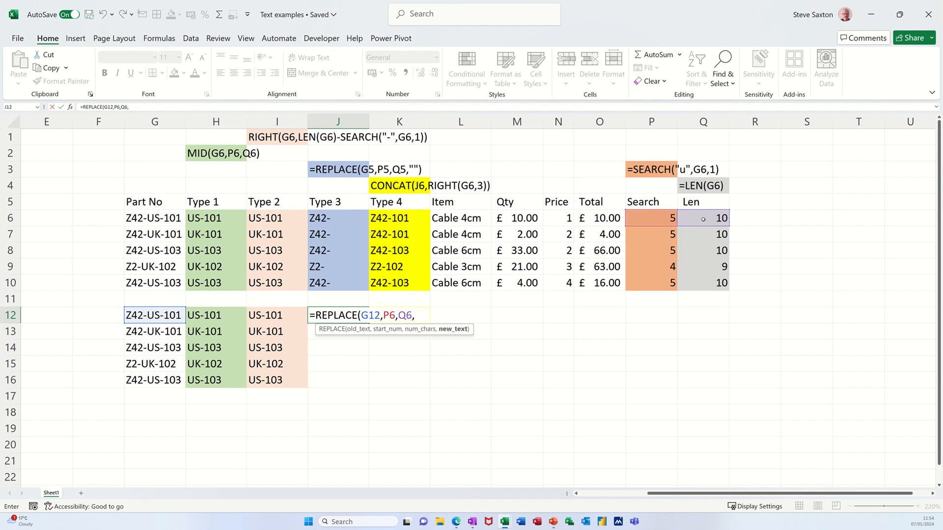
type("\"\")")
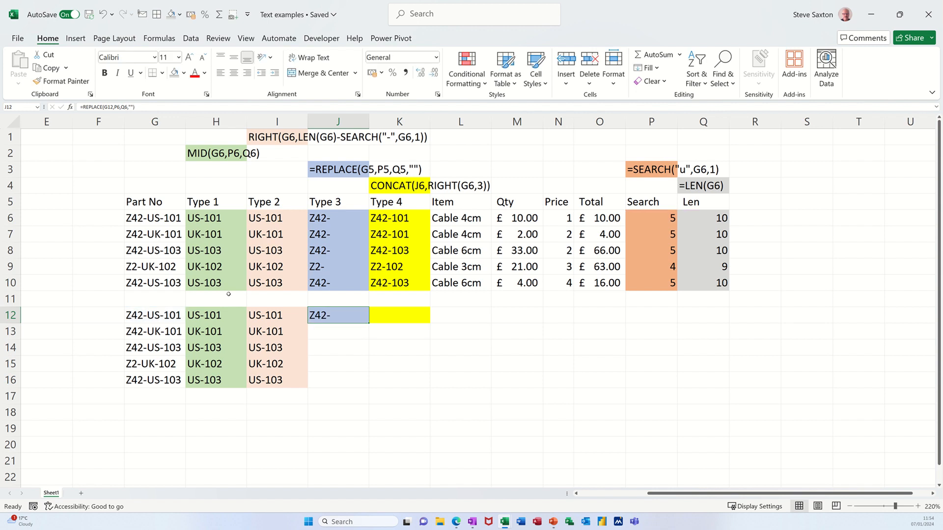
mouse_move(365, 328)
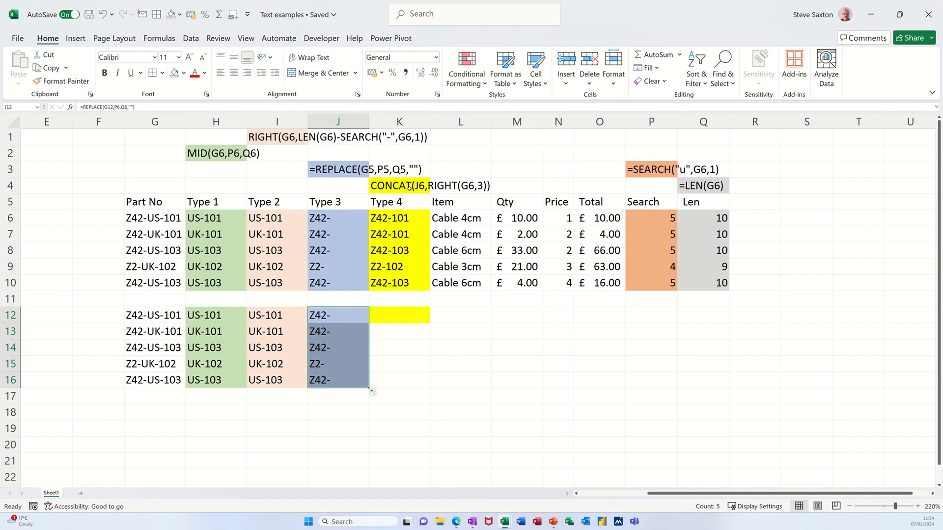
mouse_move(357, 229)
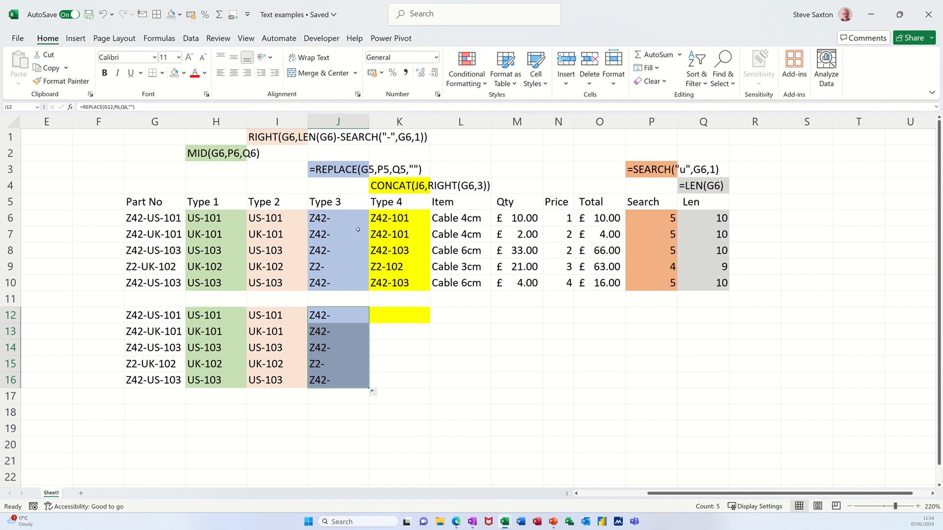
mouse_move(381, 229)
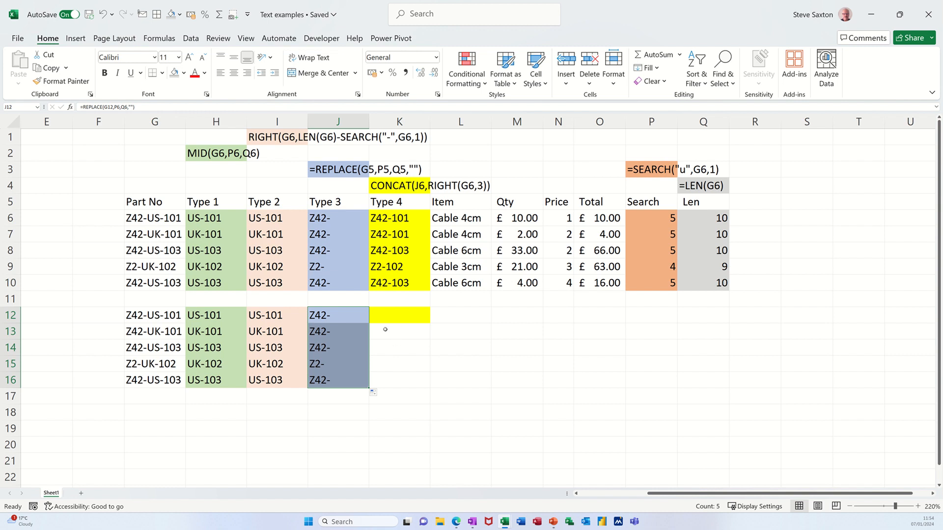
Step: Select K12 to begin the Type 4 entry for row 12
left_click(399, 314)
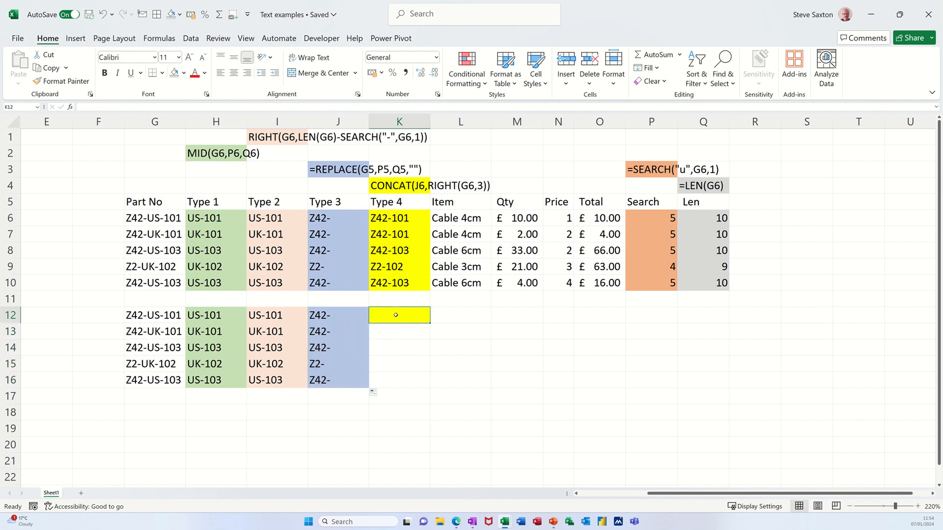
Step: Enter =CONCAT(J12,RIGHT(G12,3)) in K12, giving Z42-101
type("=conc")
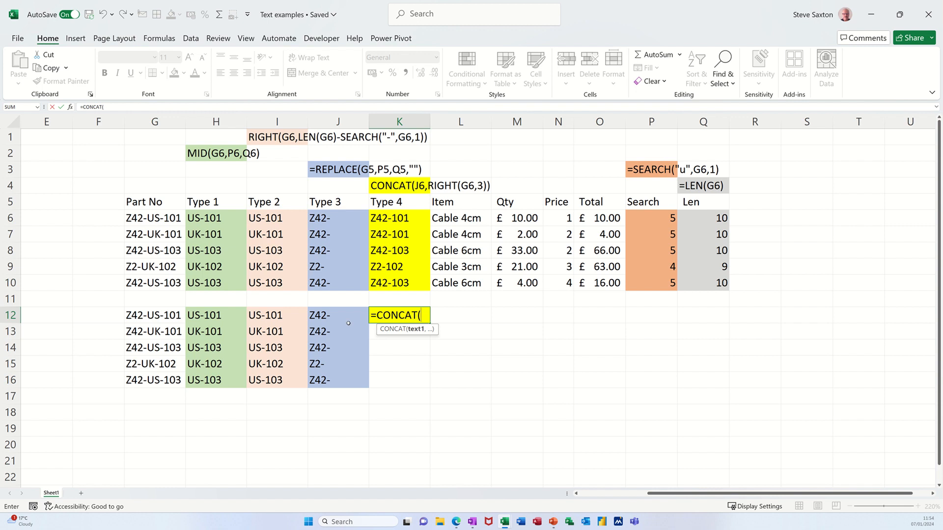
left_click(337, 315)
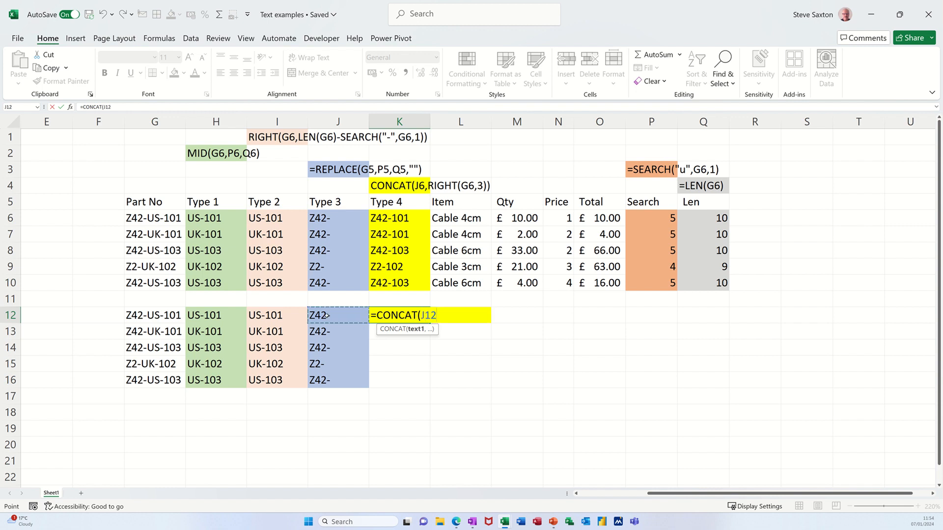
type(",right")
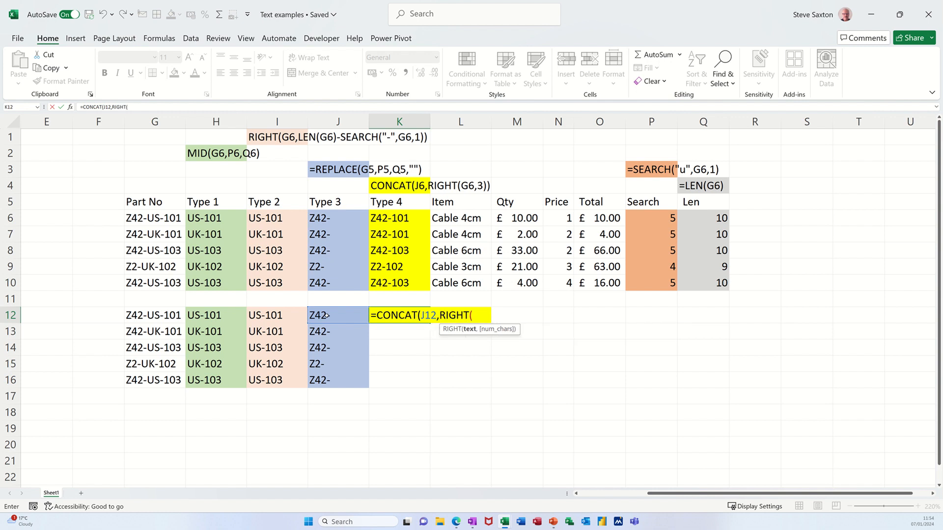
left_click(154, 315)
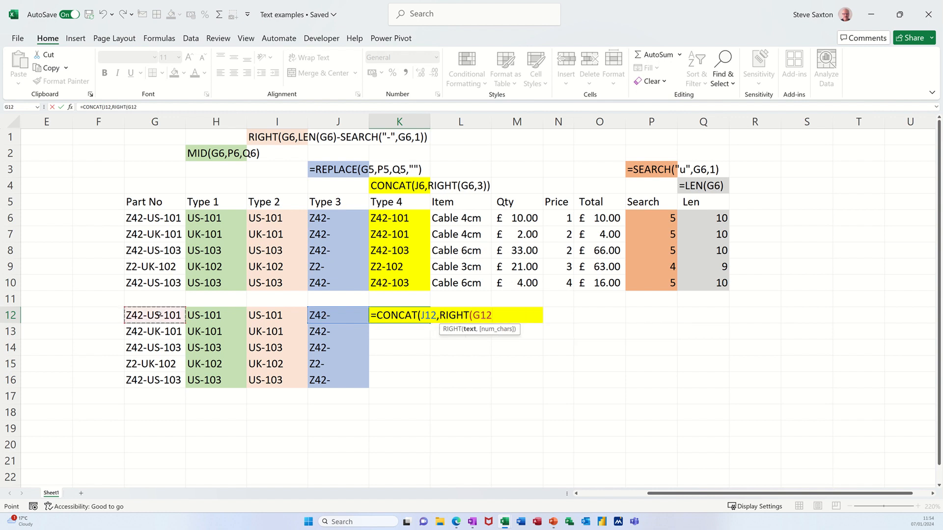
type(",")
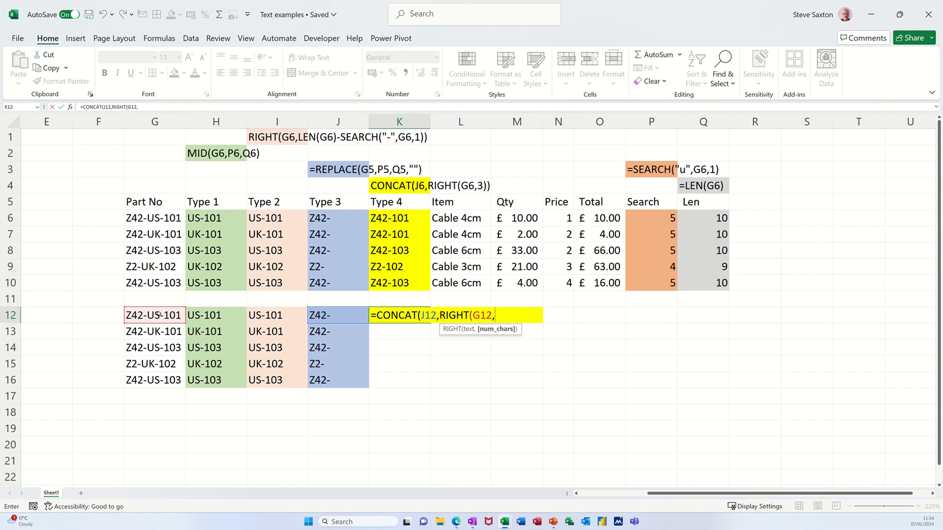
type("3")
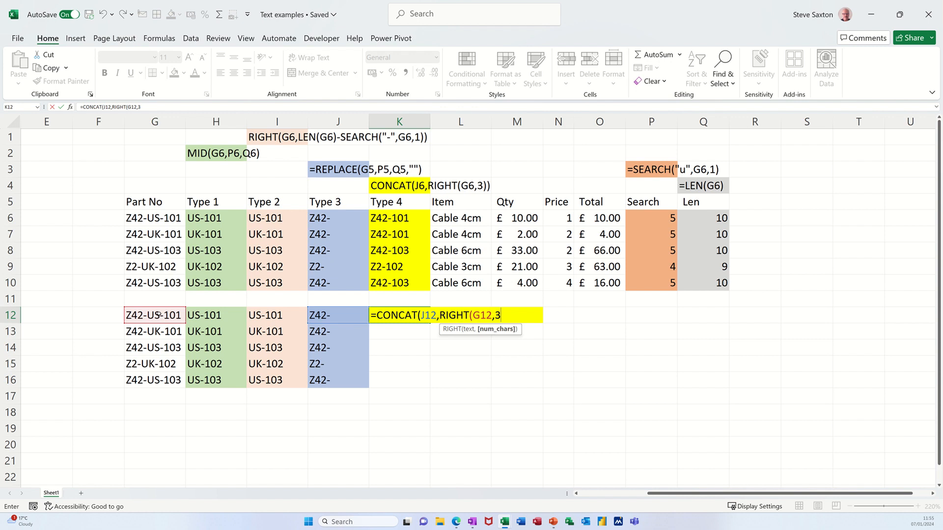
type("))")
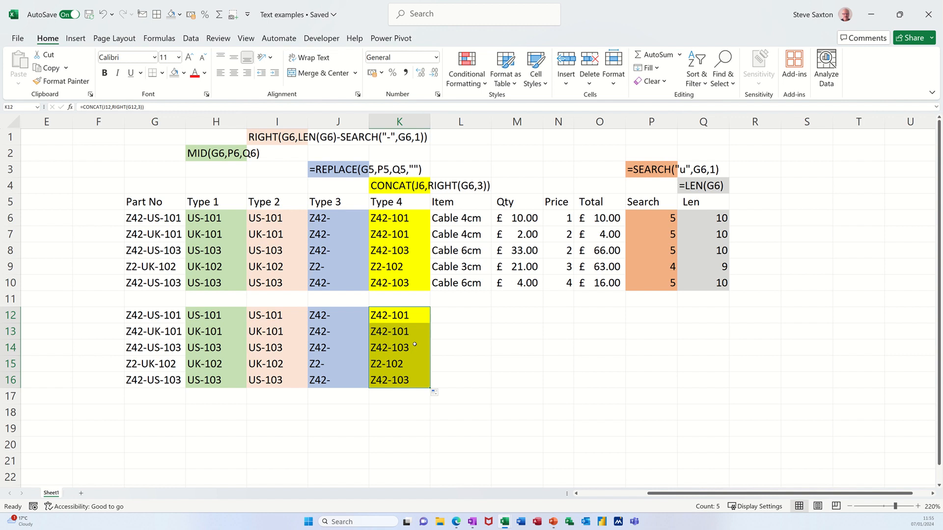
mouse_move(363, 250)
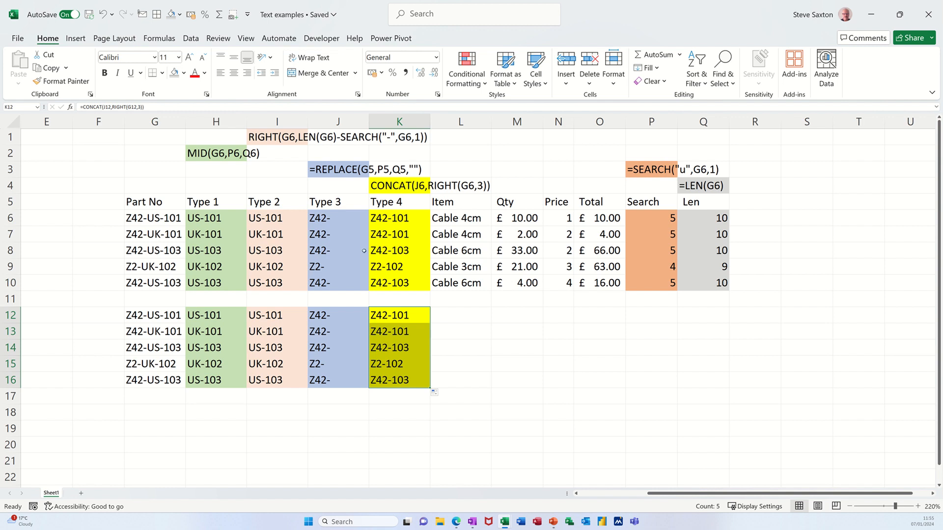